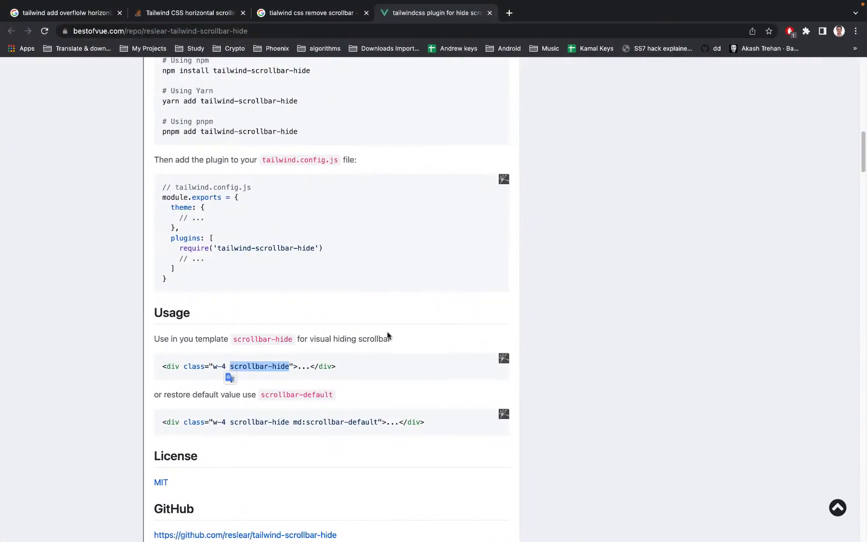
- Scroll up to the tailwind-scrollbar-hide Installation section and select the install command
scroll(up, 3)
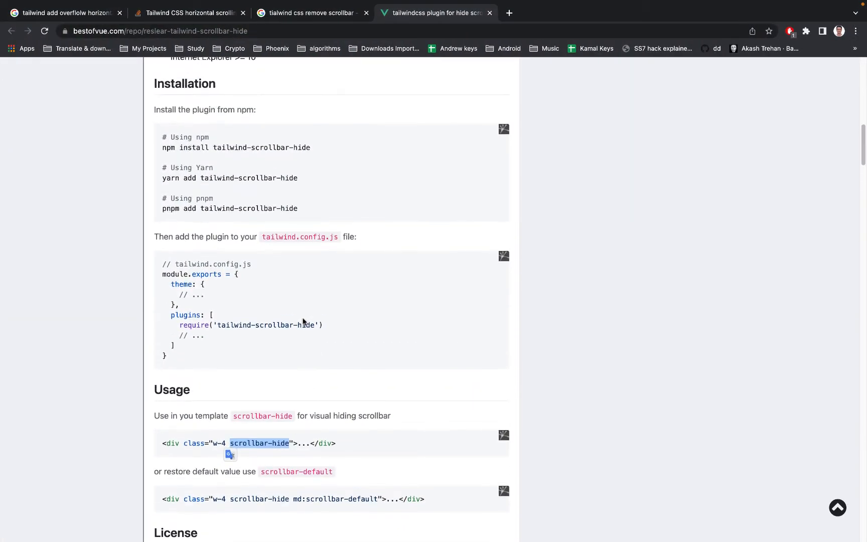
scroll(up, 3)
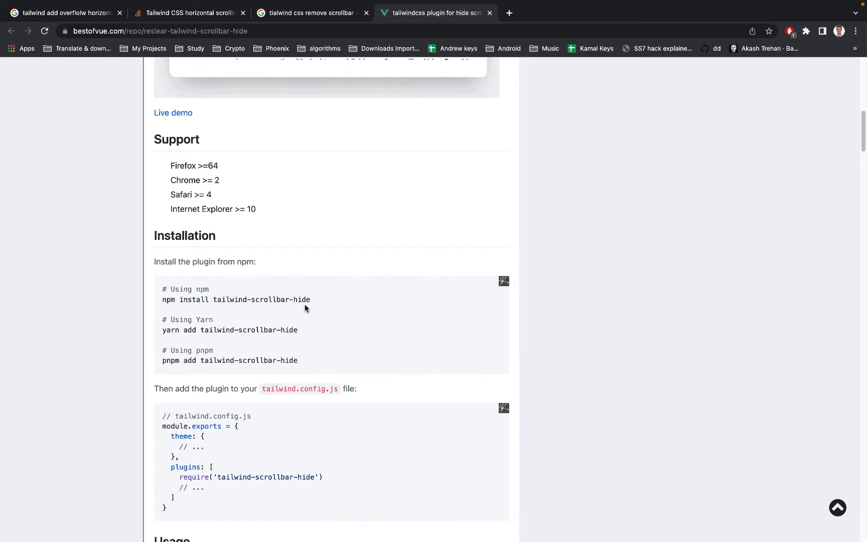
mouse_move(324, 304)
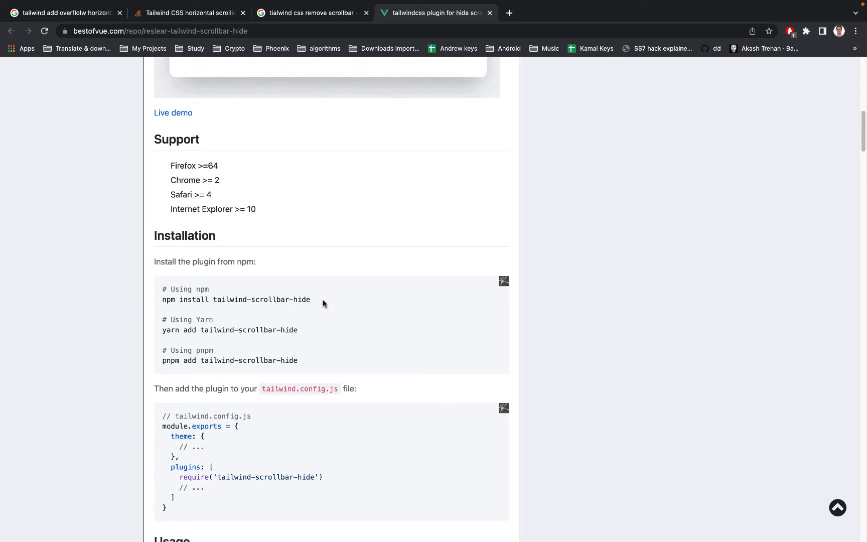
mouse_move(267, 331)
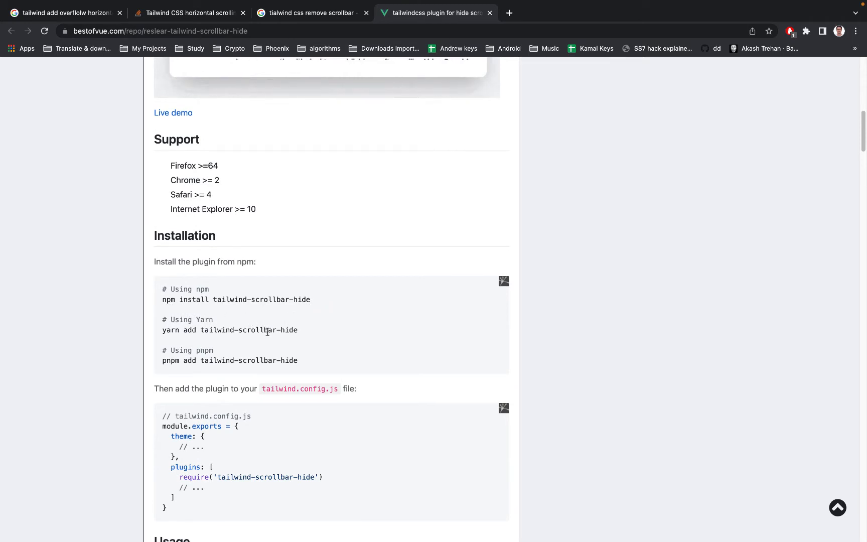
triple_click(229, 330)
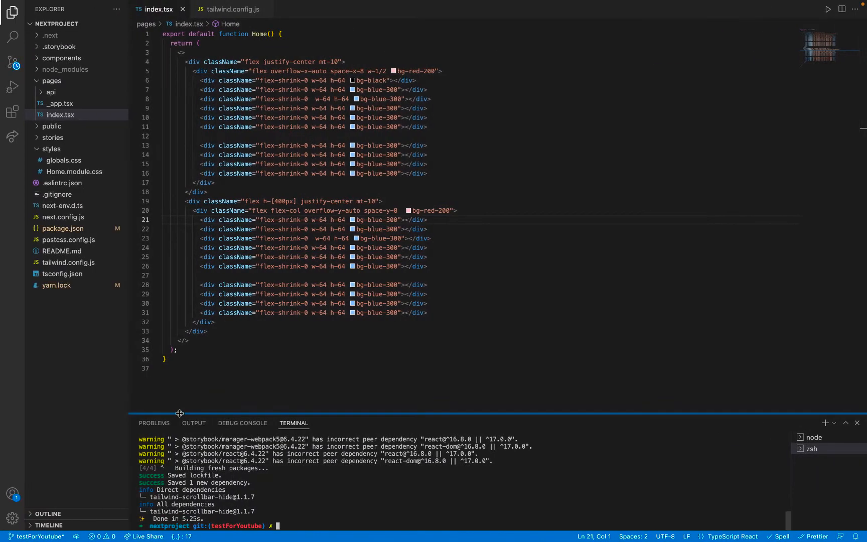
- Select a project item in the Explorer after the yarn add tailwind-scrollbar-hide install
click(60, 115)
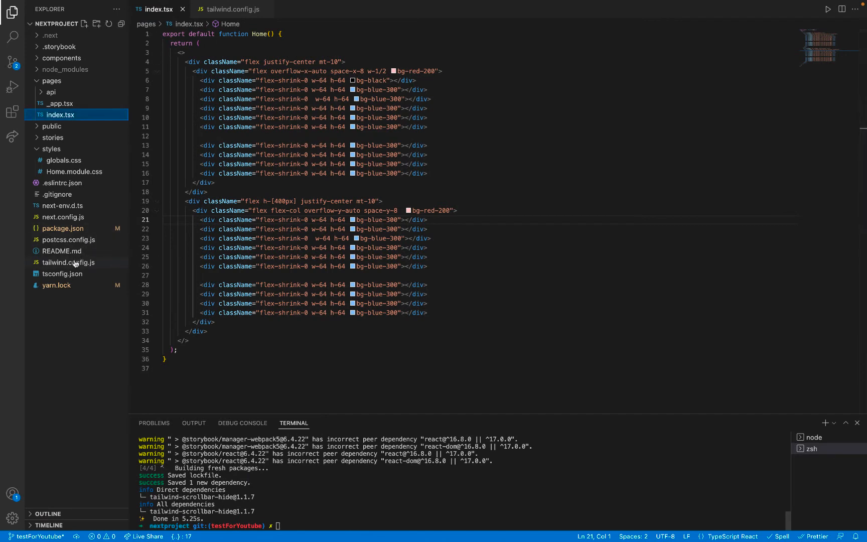
- Add require('tailwind-scrollbar-hide') to plugins in tailwind.config.js, then return to index.tsx
click(232, 9)
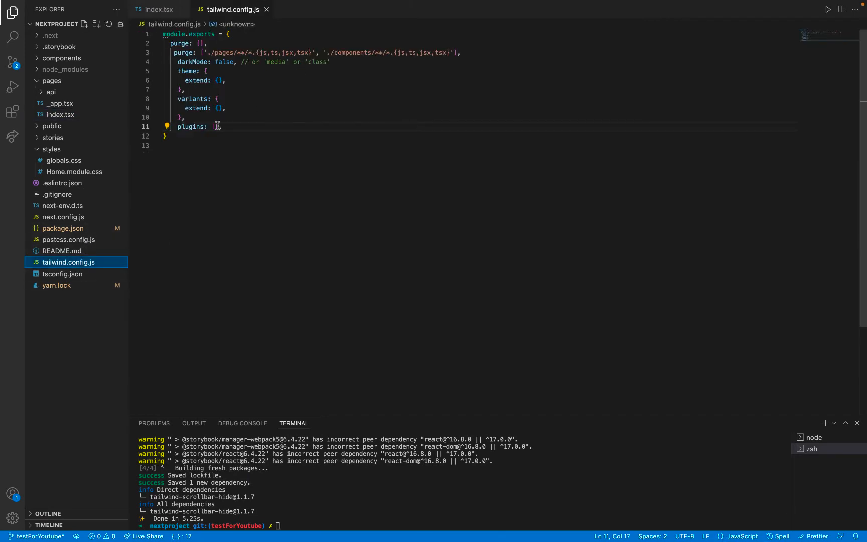
text(require('tailwind-scrollbar-hide'))
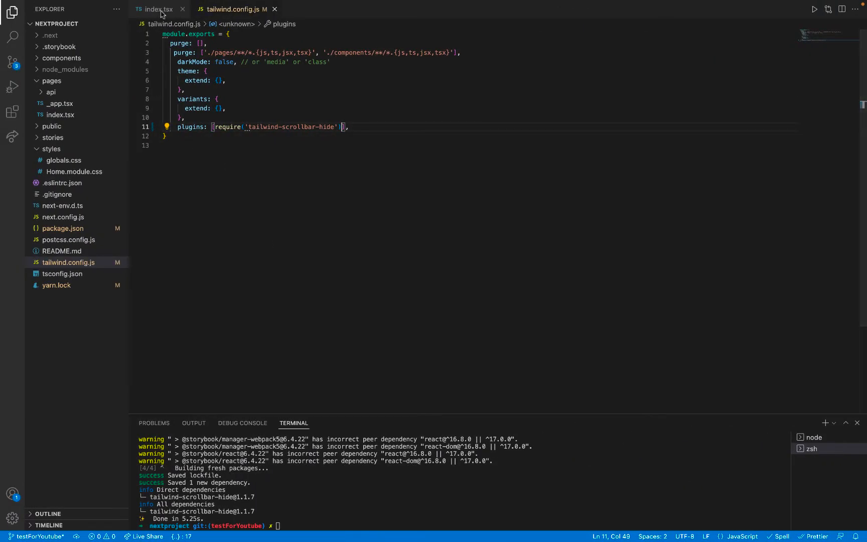
click(157, 10)
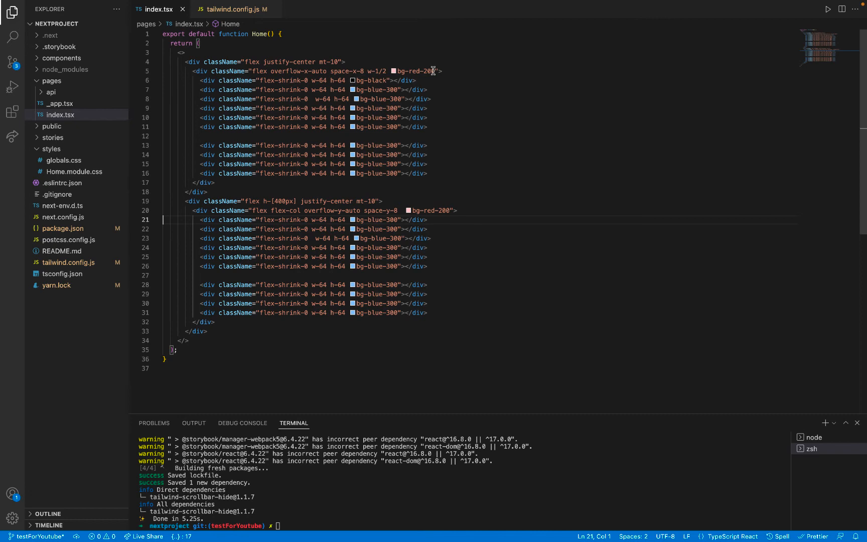
- Append scrollbar-hide to the overflow-x-auto and overflow-y-auto div classNames on lines 5 and 20
text(scrollbar-hide)
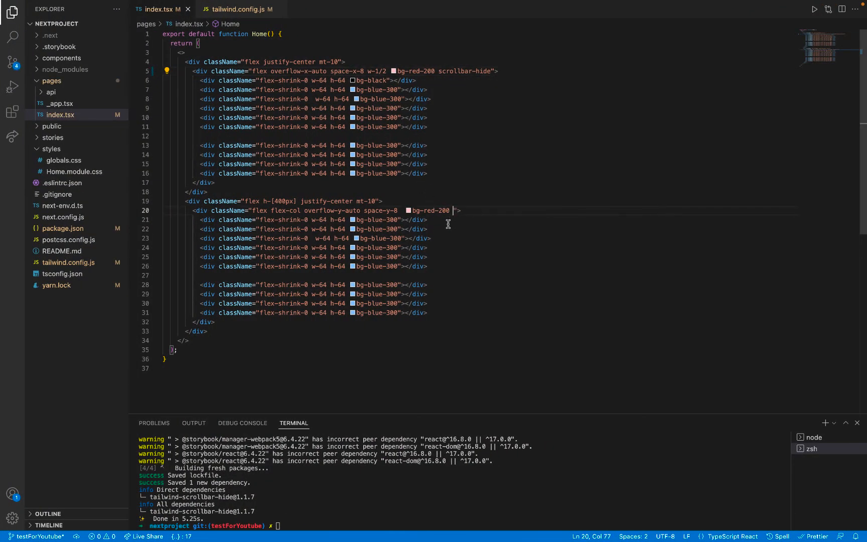
text(scrollbar-hide)
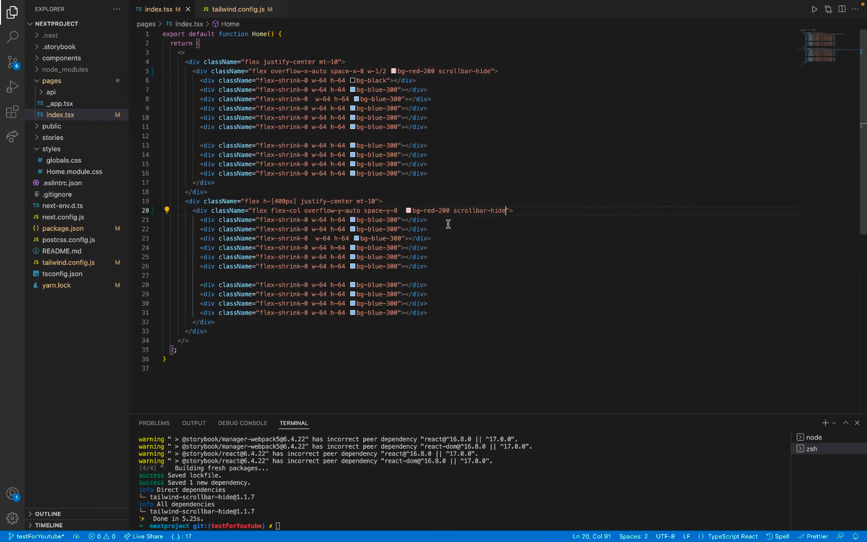